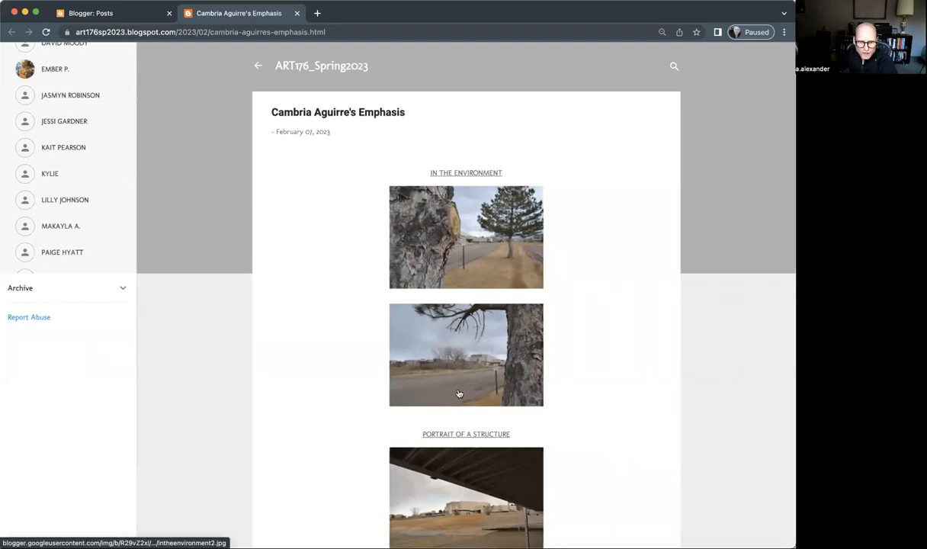
Step: Scroll through the Emphasis post and back up toward the first In the Environment photo
scroll(down, 3)
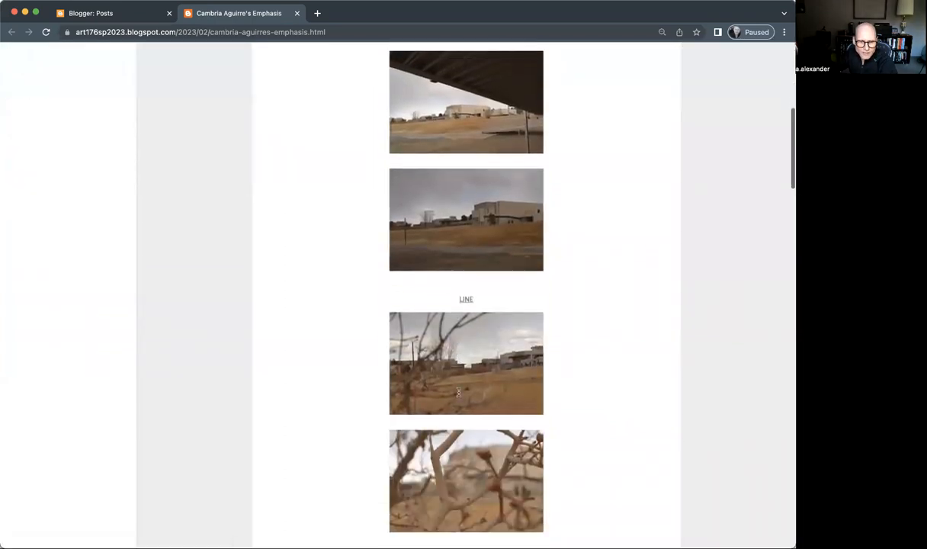
scroll(down, 3)
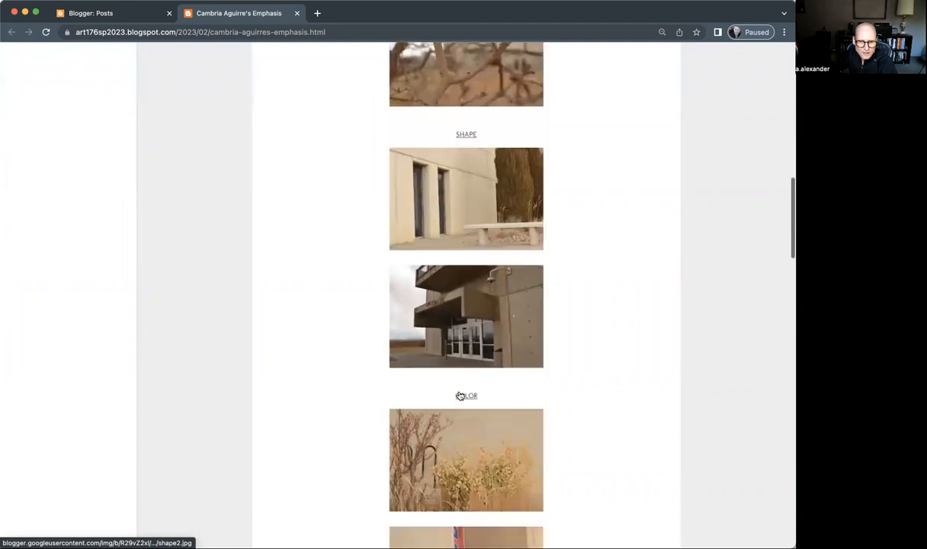
scroll(down, 3)
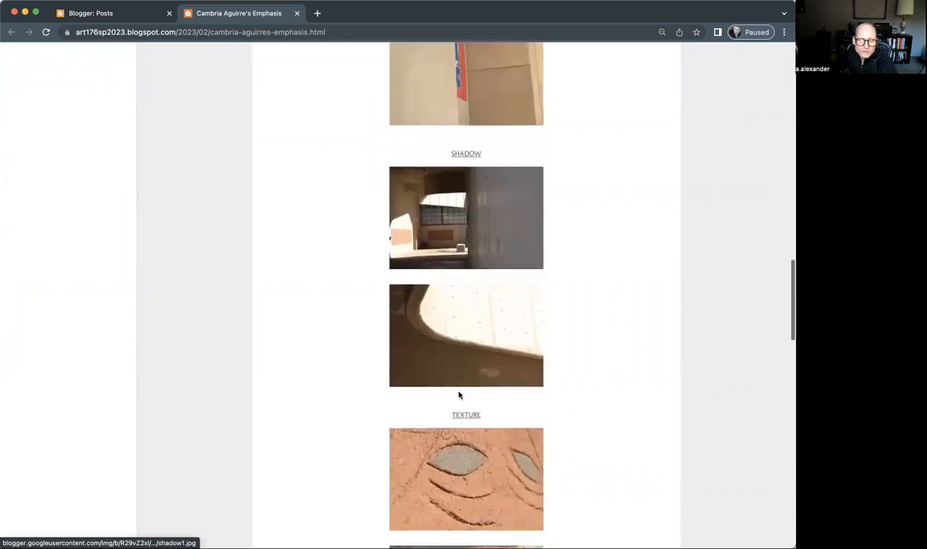
scroll(up, 3)
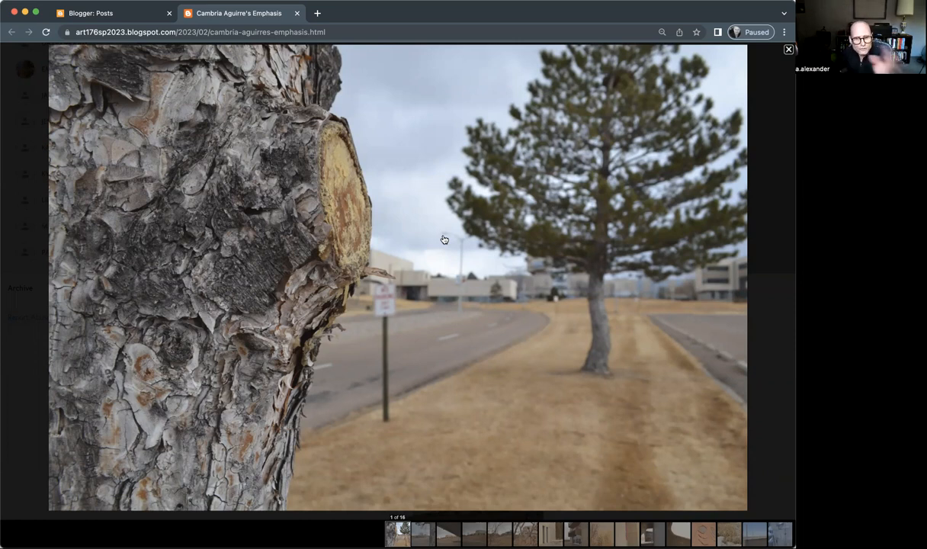
mouse_move(399, 296)
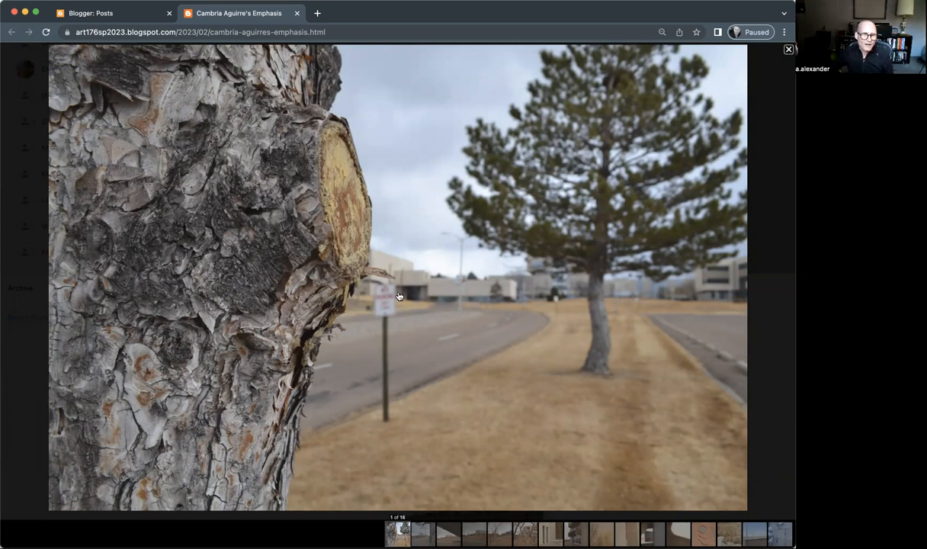
mouse_move(202, 169)
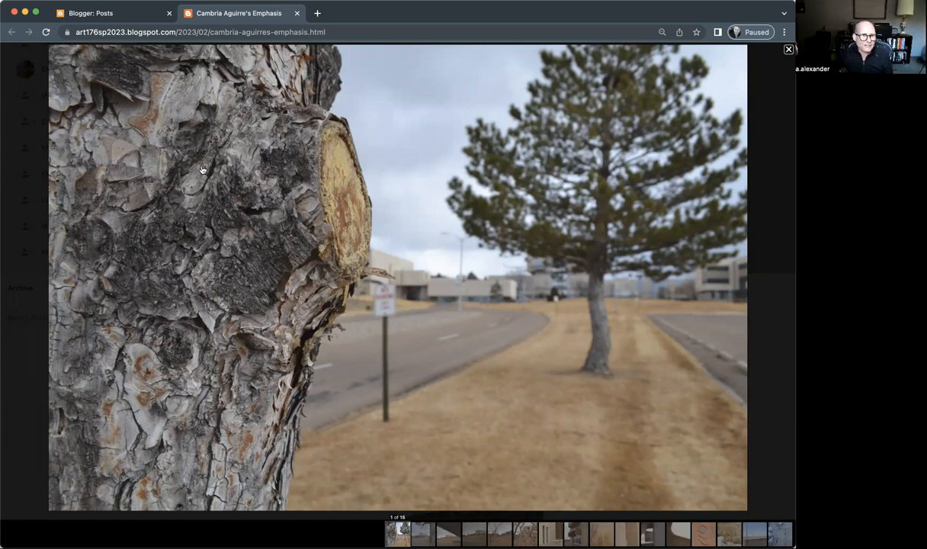
mouse_move(295, 412)
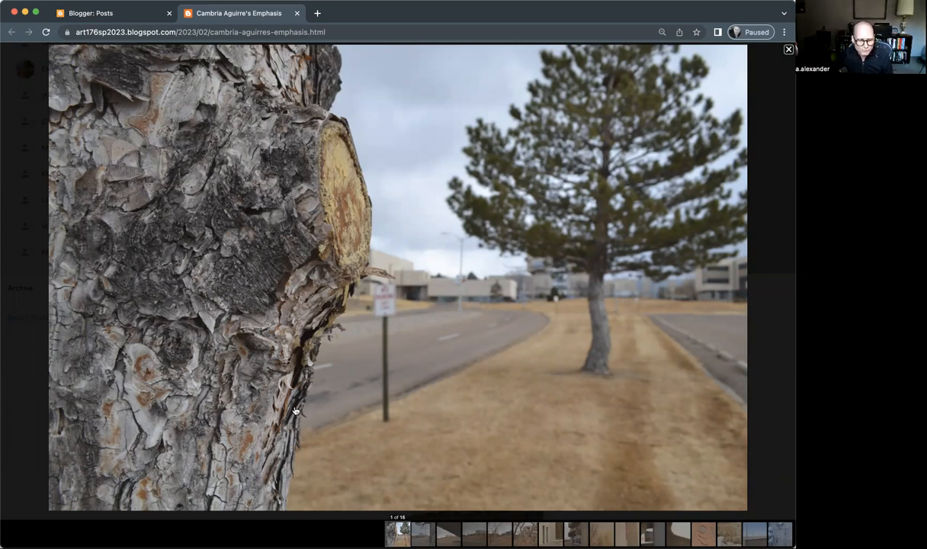
mouse_move(409, 269)
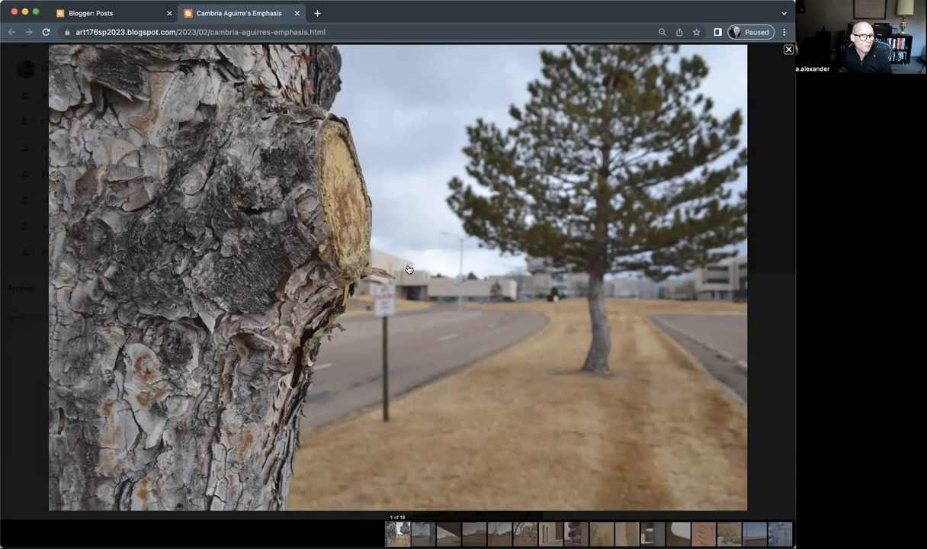
mouse_move(156, 186)
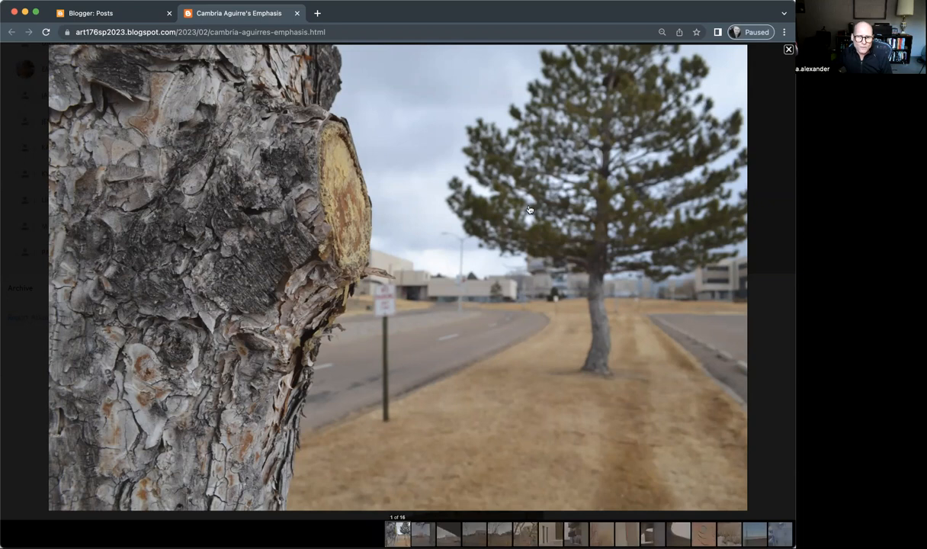
mouse_move(596, 262)
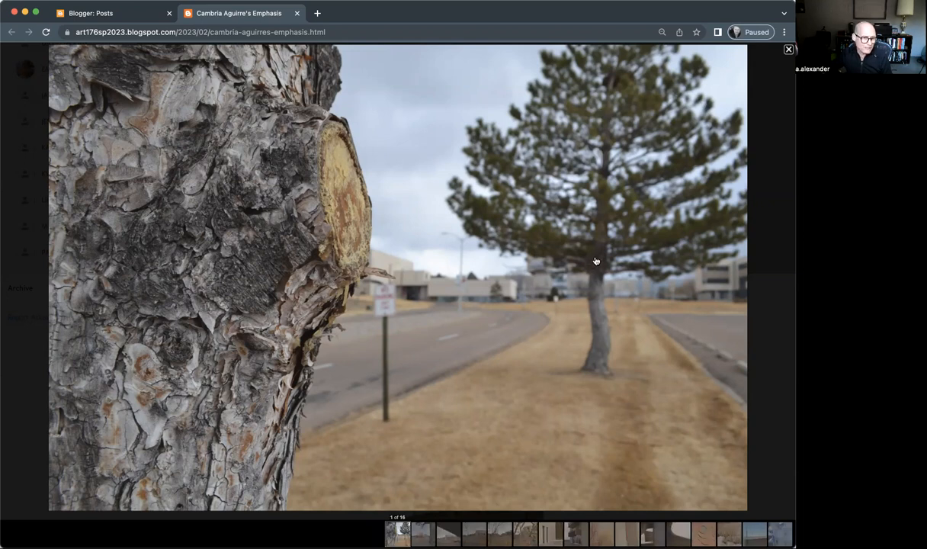
mouse_move(287, 247)
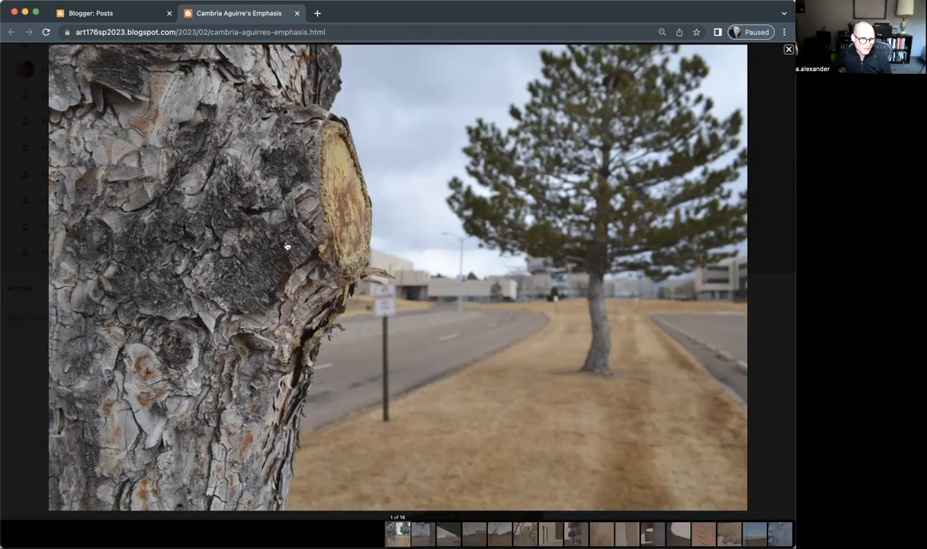
mouse_move(434, 134)
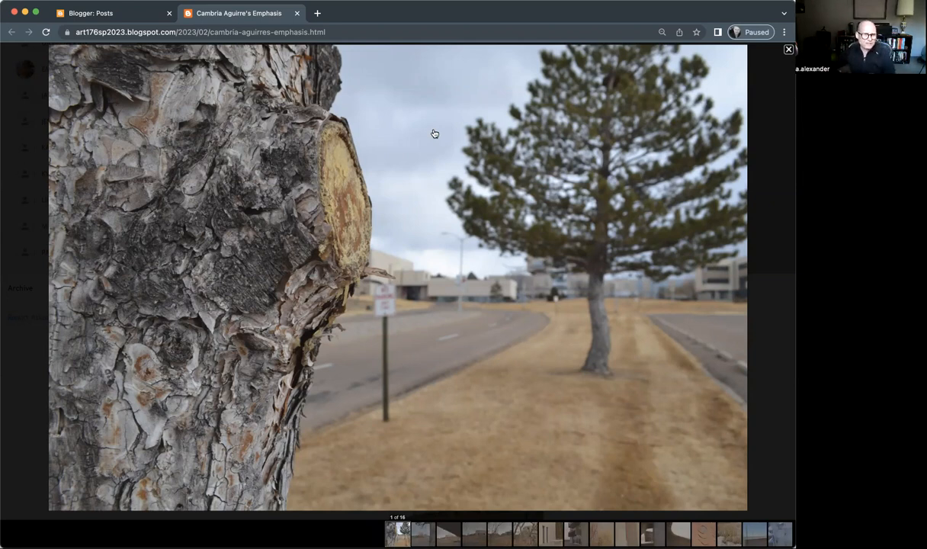
mouse_move(91, 125)
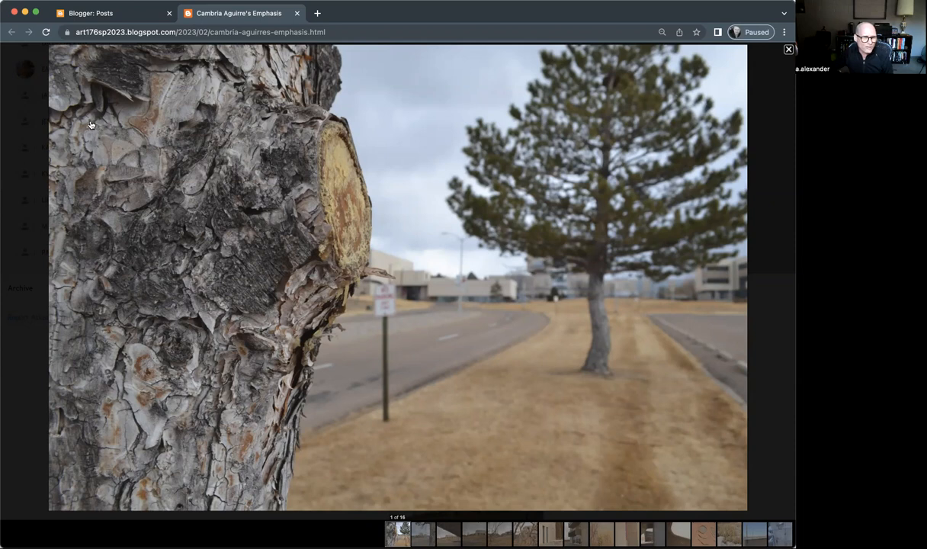
mouse_move(119, 412)
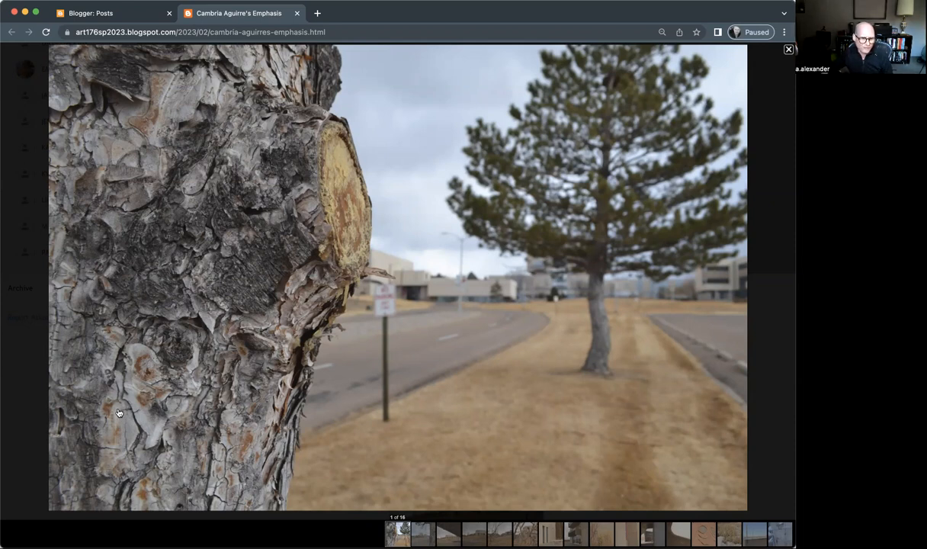
mouse_move(165, 267)
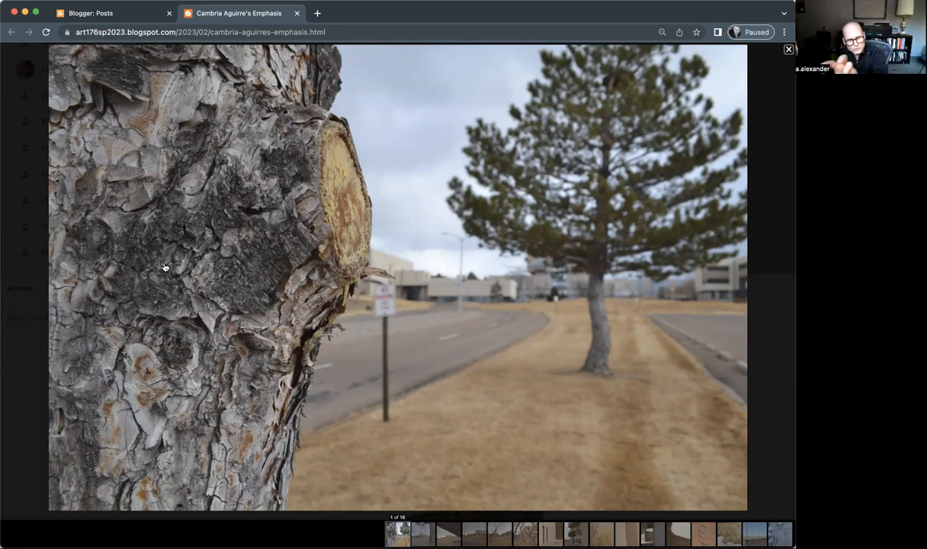
mouse_move(578, 231)
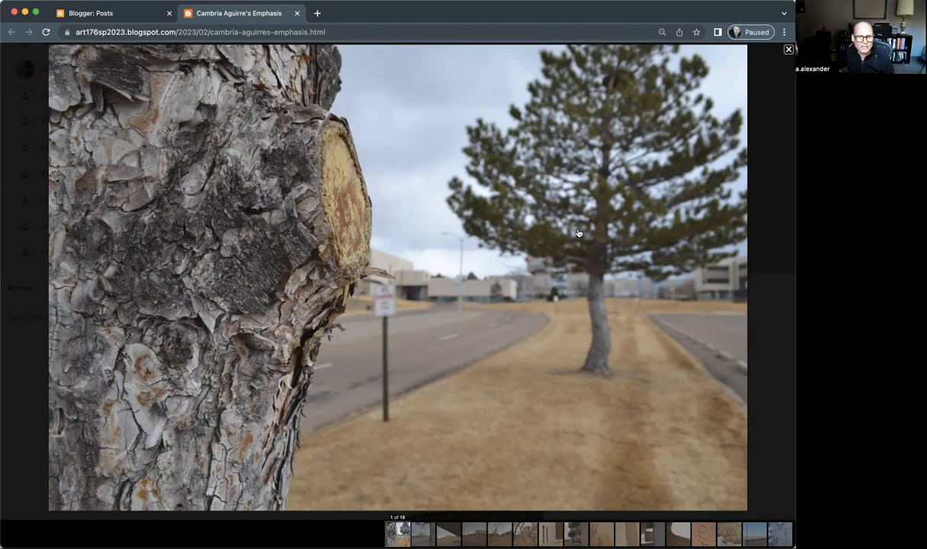
mouse_move(552, 232)
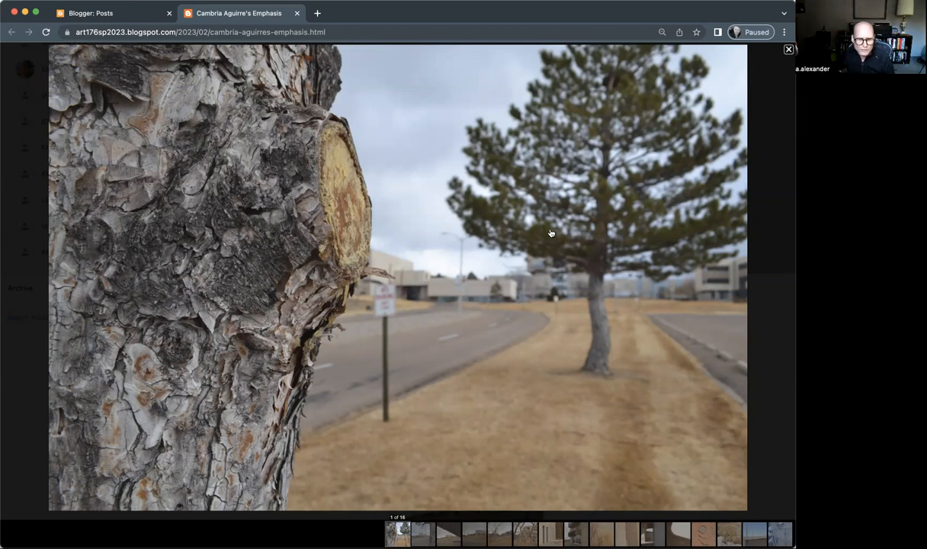
mouse_move(262, 72)
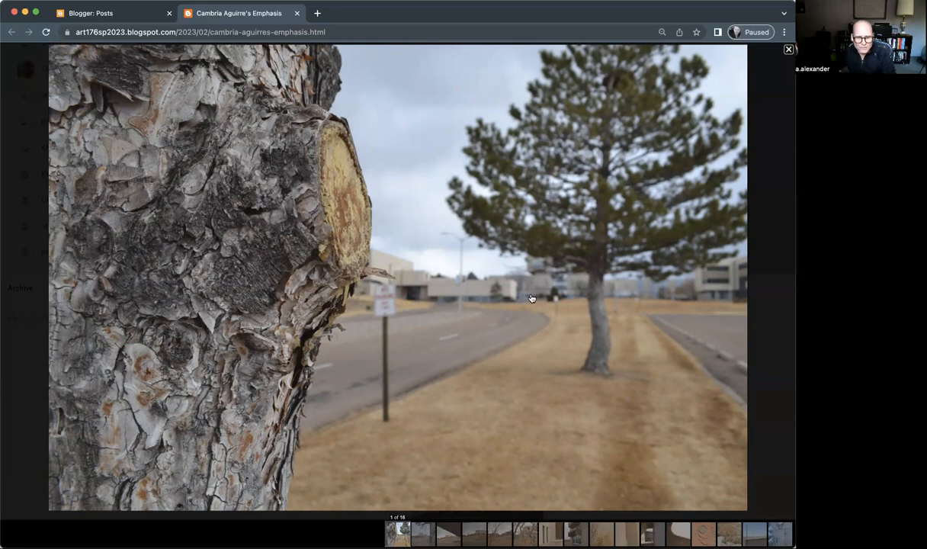
mouse_move(424, 275)
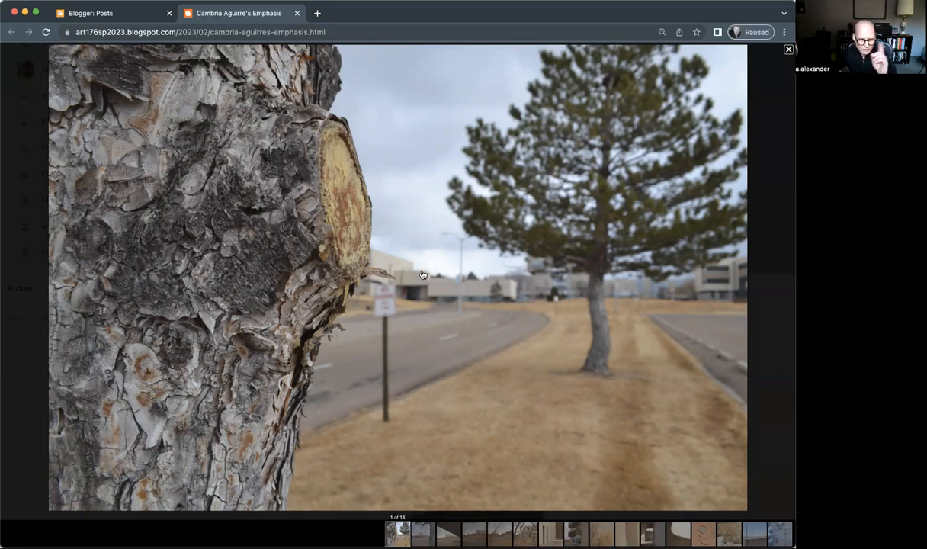
mouse_move(226, 244)
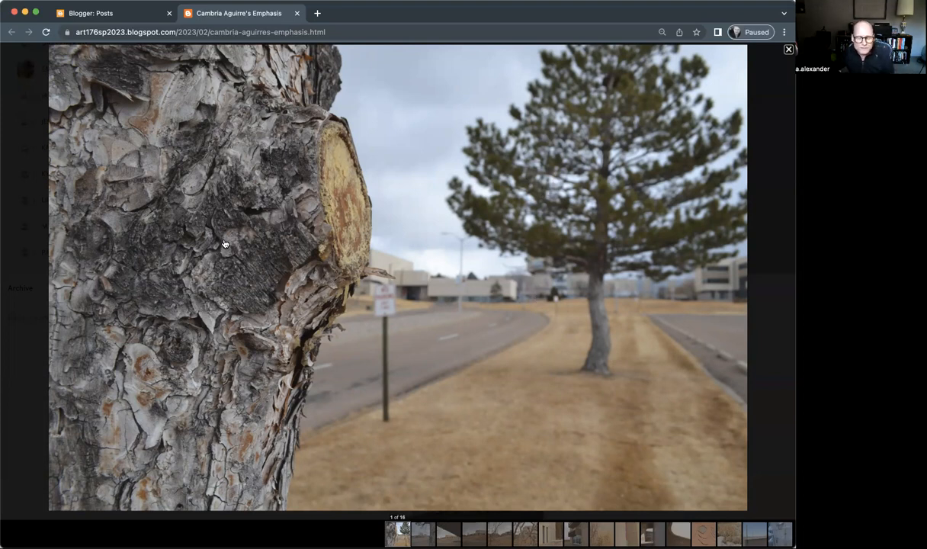
mouse_move(222, 210)
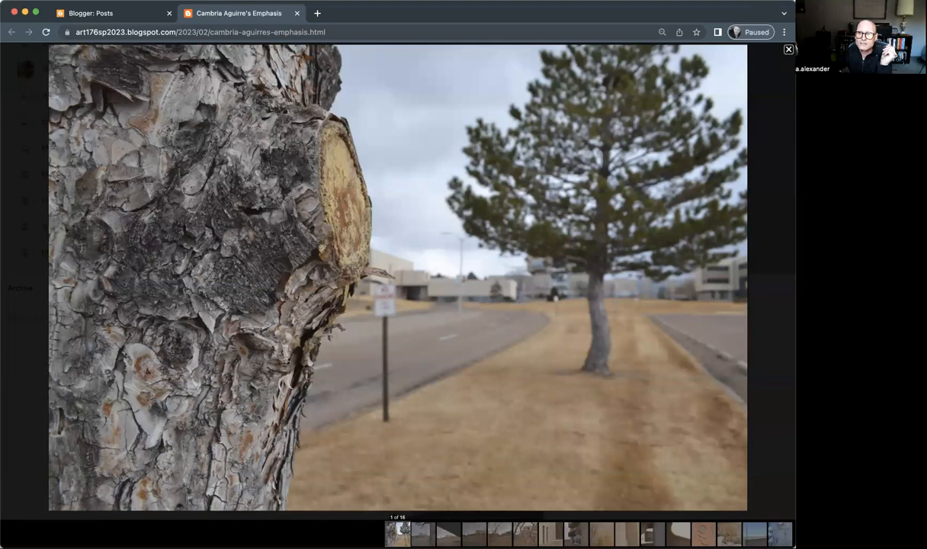
Step: Reopen the viewer on the Portrait of a Structure photo and advance to the bare branches close-up
click(788, 49)
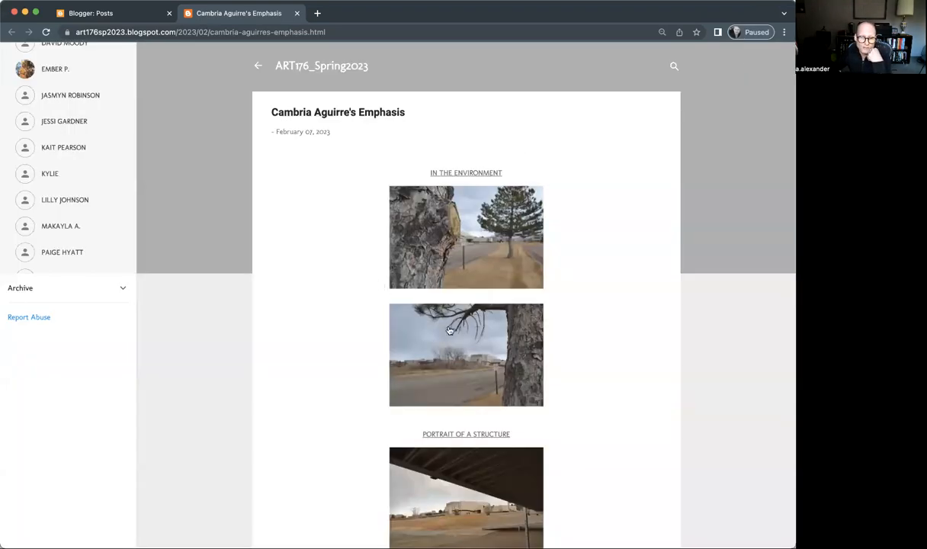
click(466, 354)
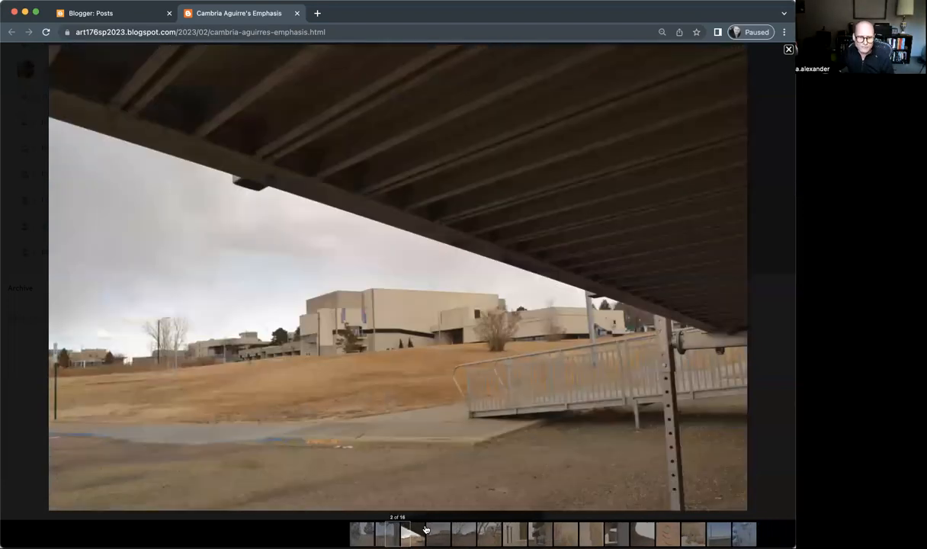
click(420, 532)
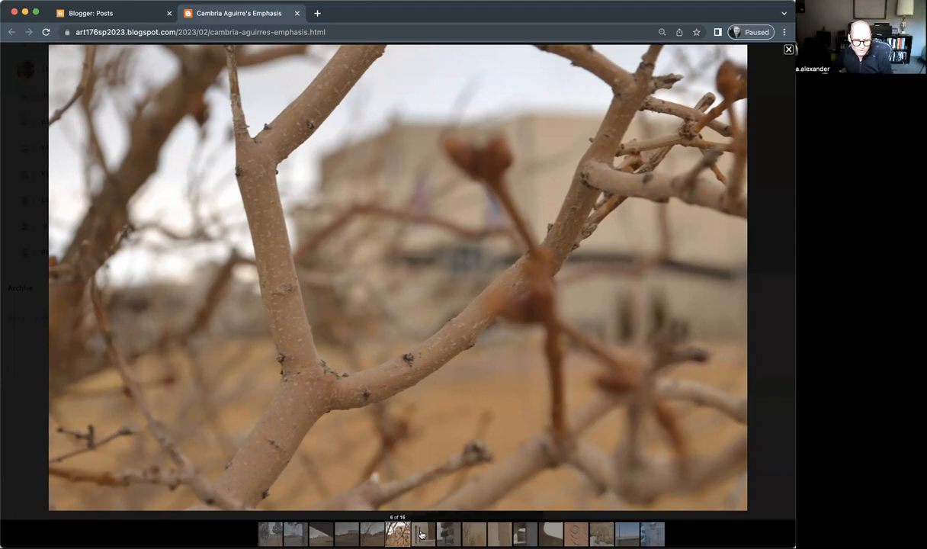
Step: Advance the viewer to the first Shape photo of the concrete wall with two doors and a bench
click(422, 533)
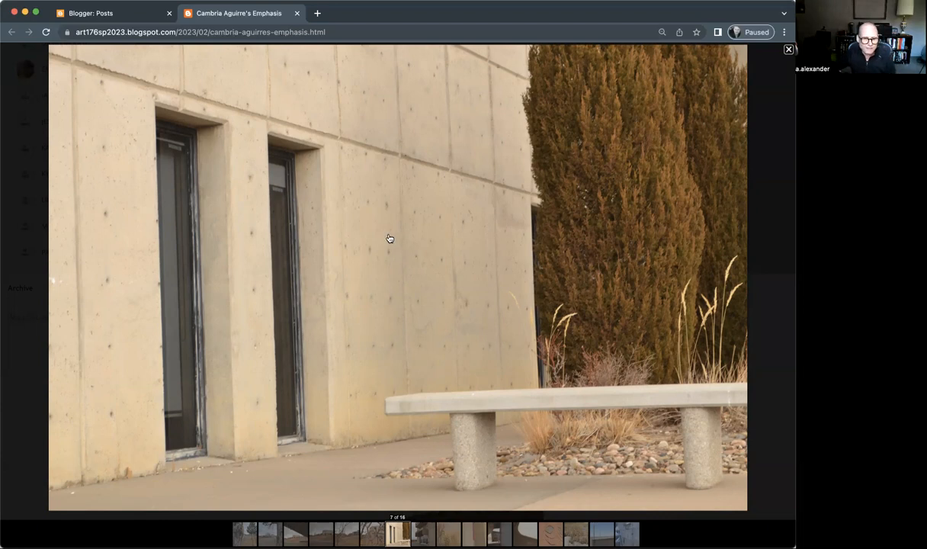
mouse_move(438, 397)
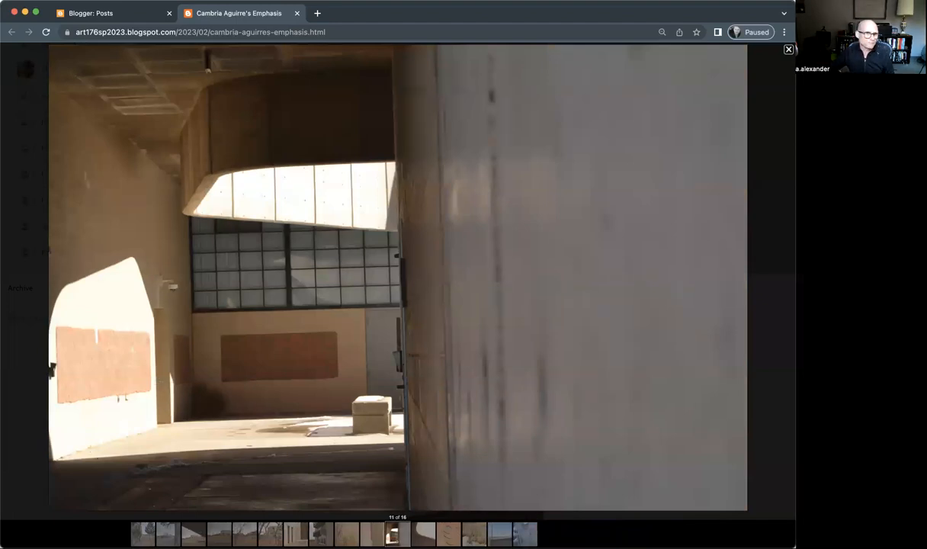
mouse_move(580, 116)
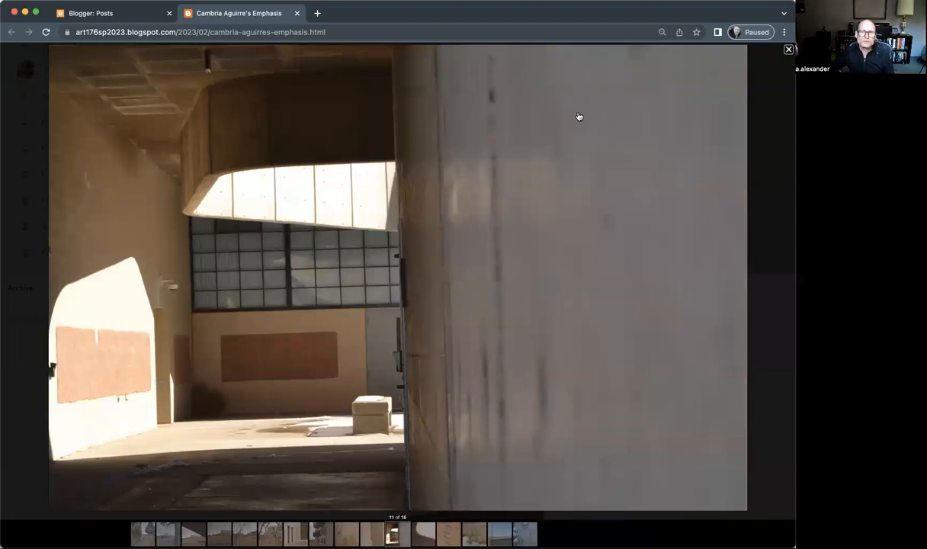
mouse_move(420, 366)
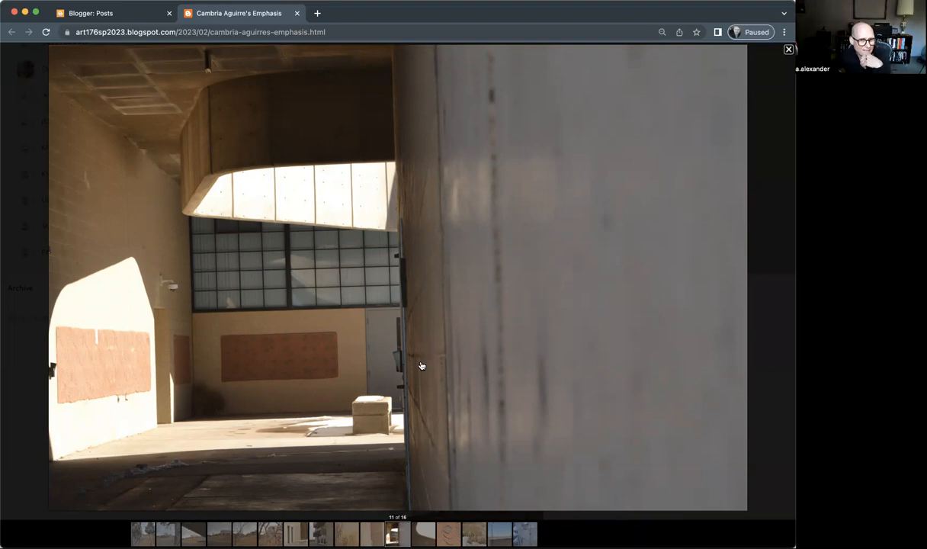
mouse_move(368, 334)
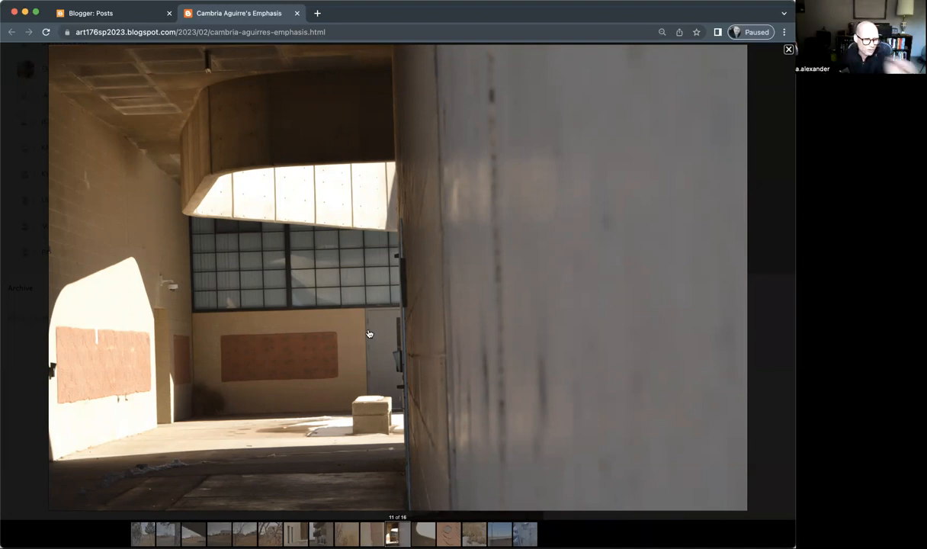
mouse_move(364, 328)
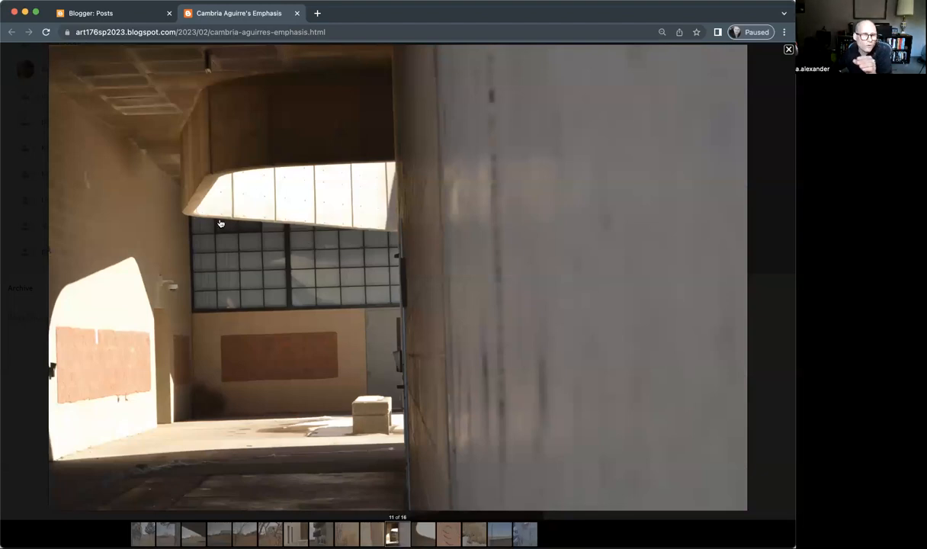
mouse_move(222, 192)
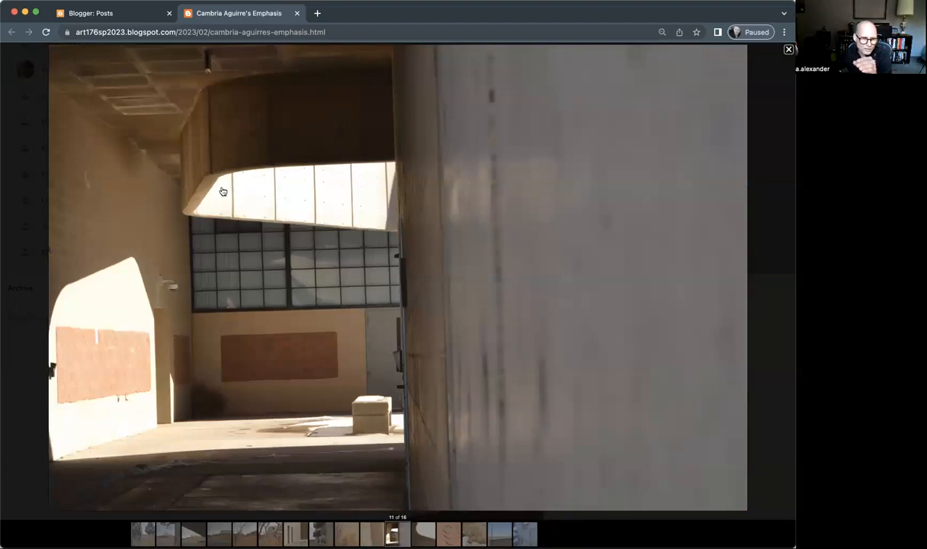
mouse_move(83, 494)
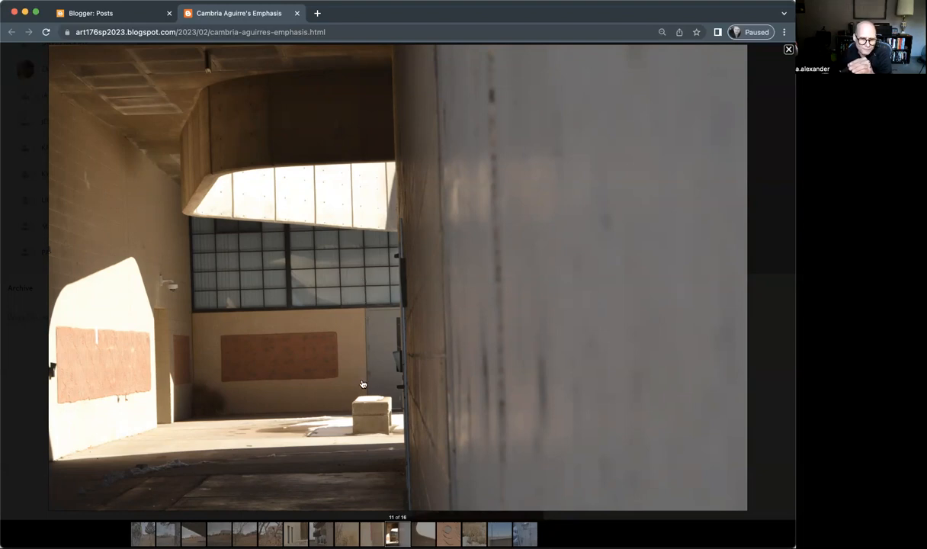
mouse_move(366, 304)
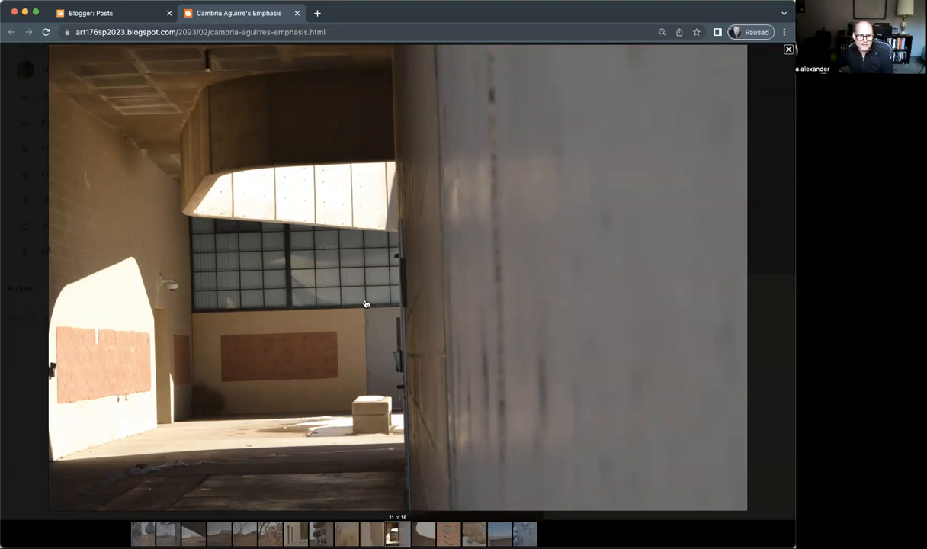
mouse_move(366, 340)
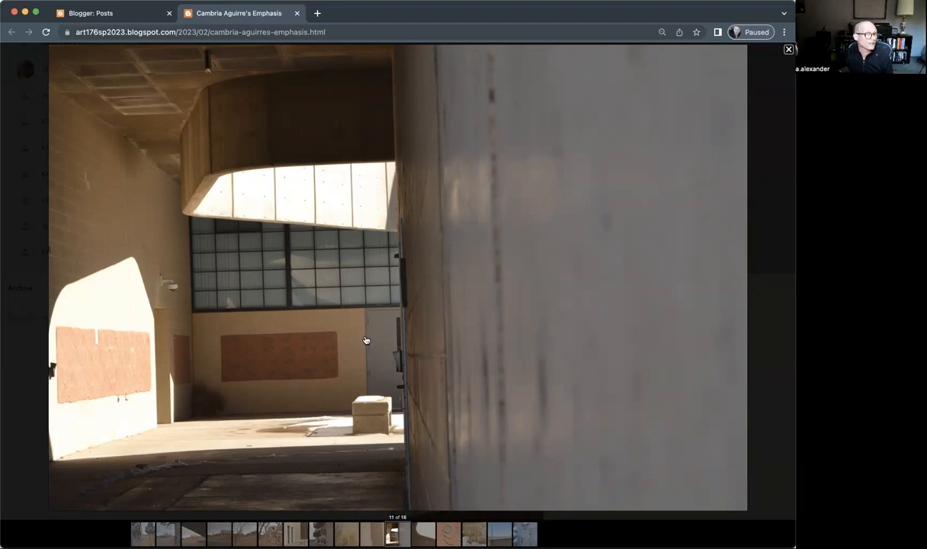
mouse_move(370, 247)
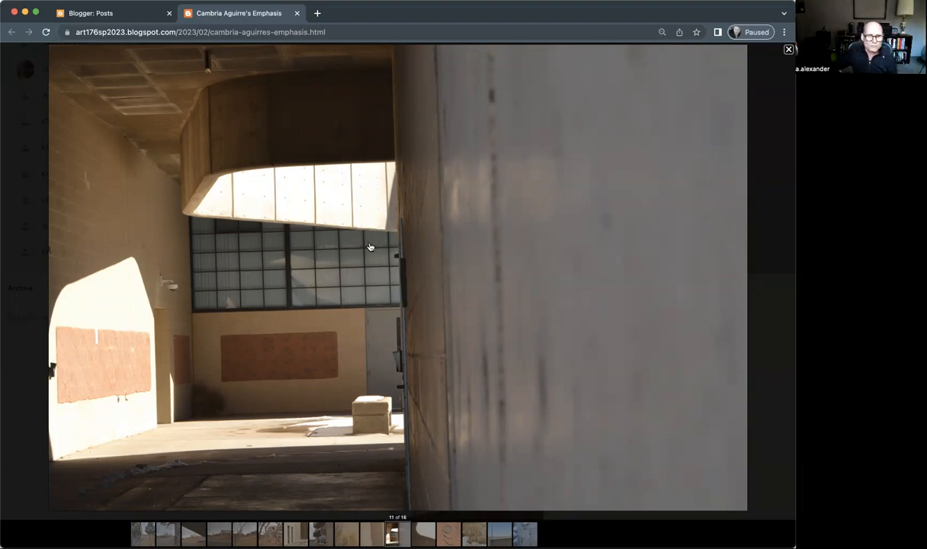
mouse_move(347, 209)
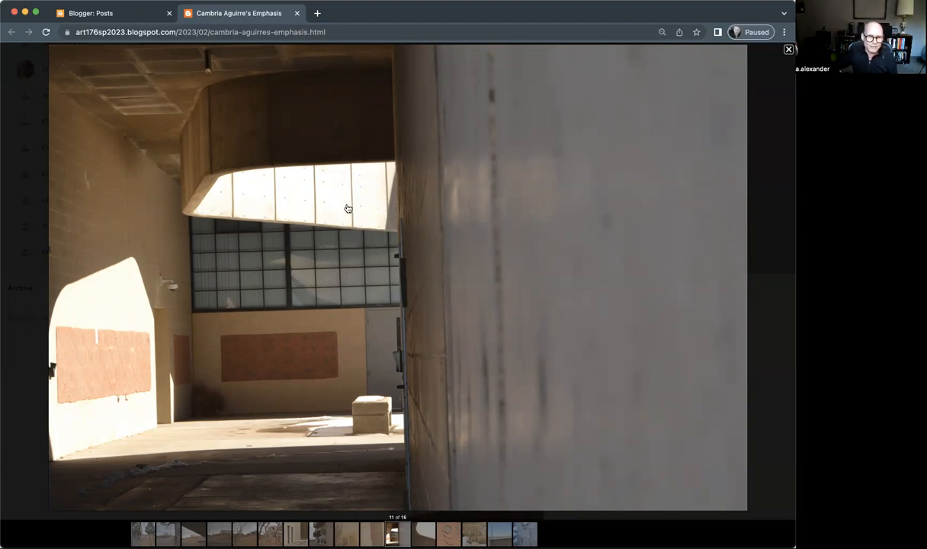
mouse_move(369, 320)
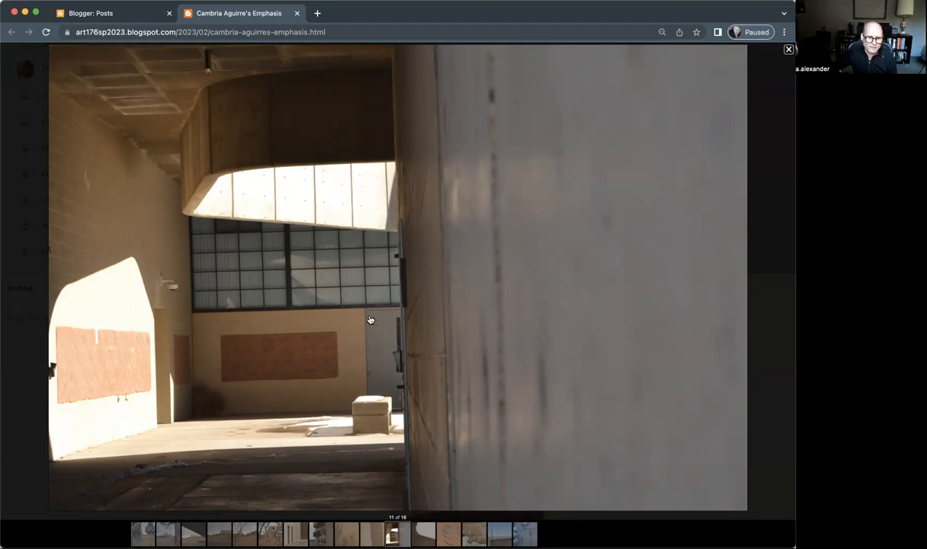
mouse_move(363, 327)
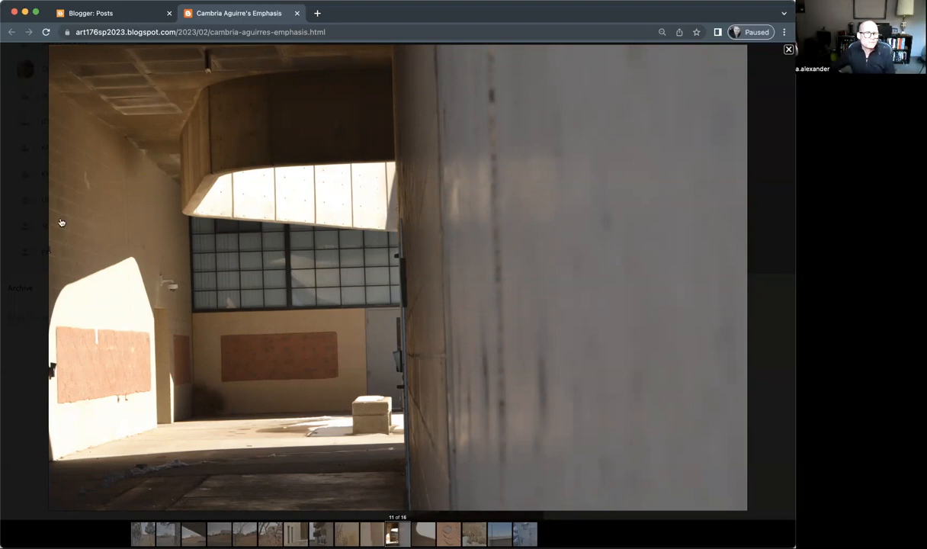
mouse_move(162, 397)
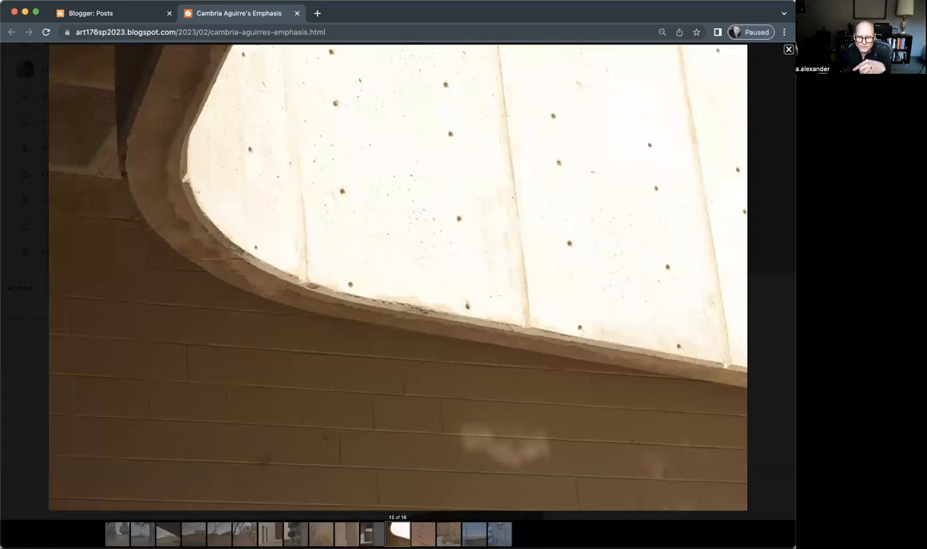
mouse_move(423, 426)
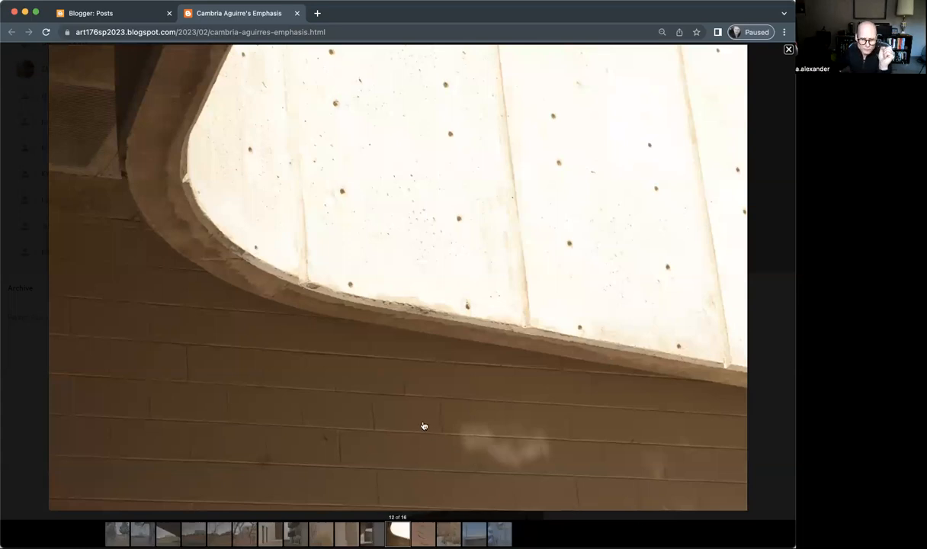
mouse_move(642, 468)
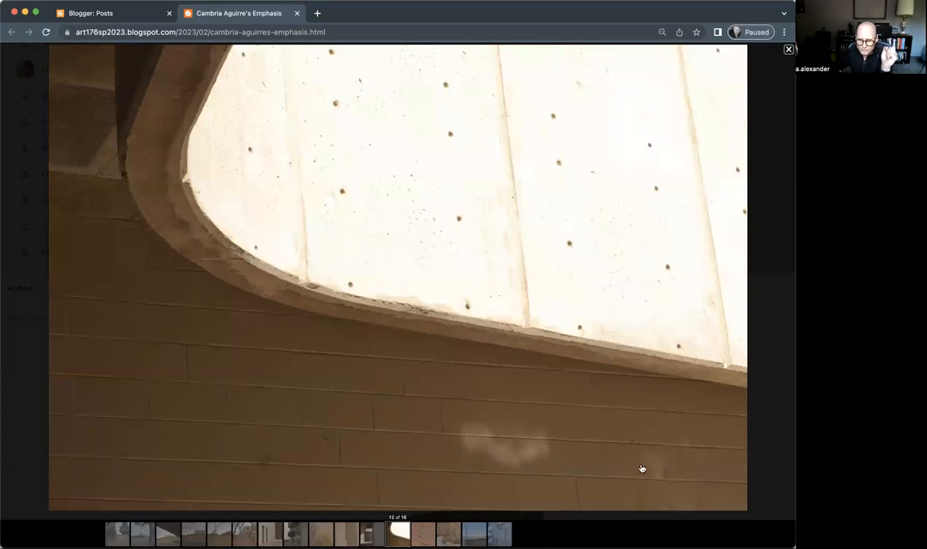
mouse_move(226, 182)
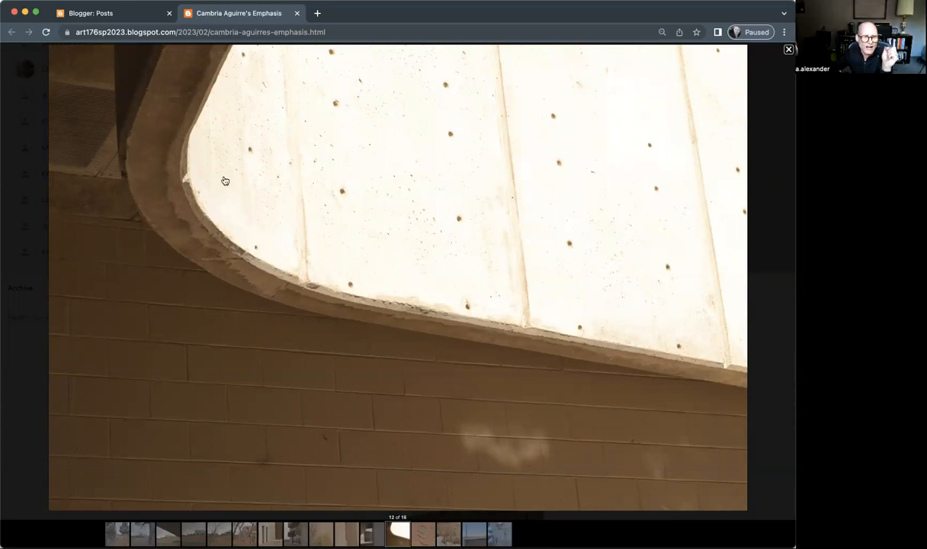
mouse_move(581, 128)
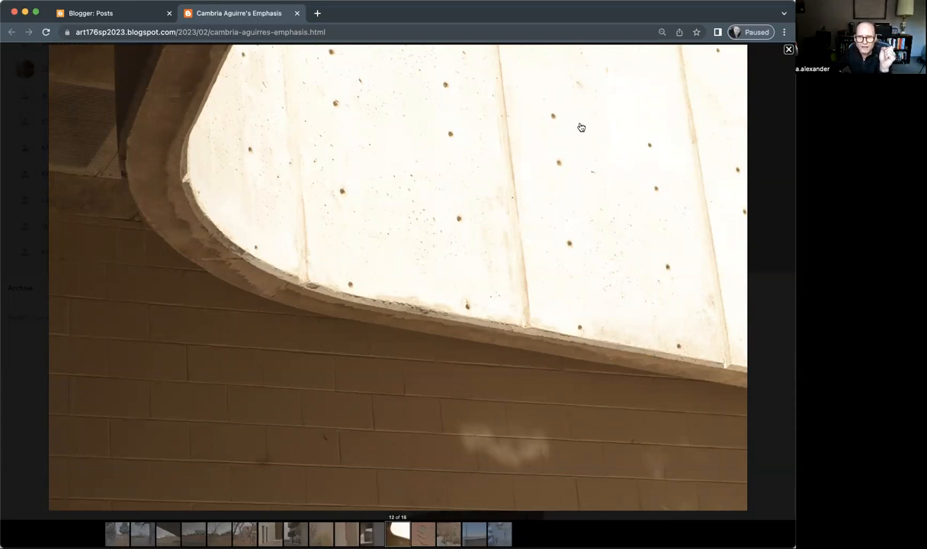
mouse_move(645, 243)
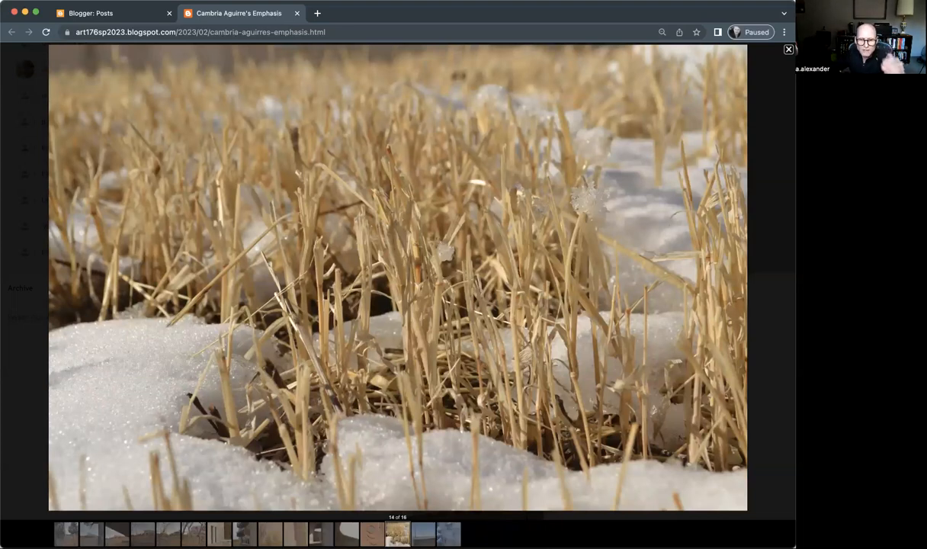
mouse_move(536, 531)
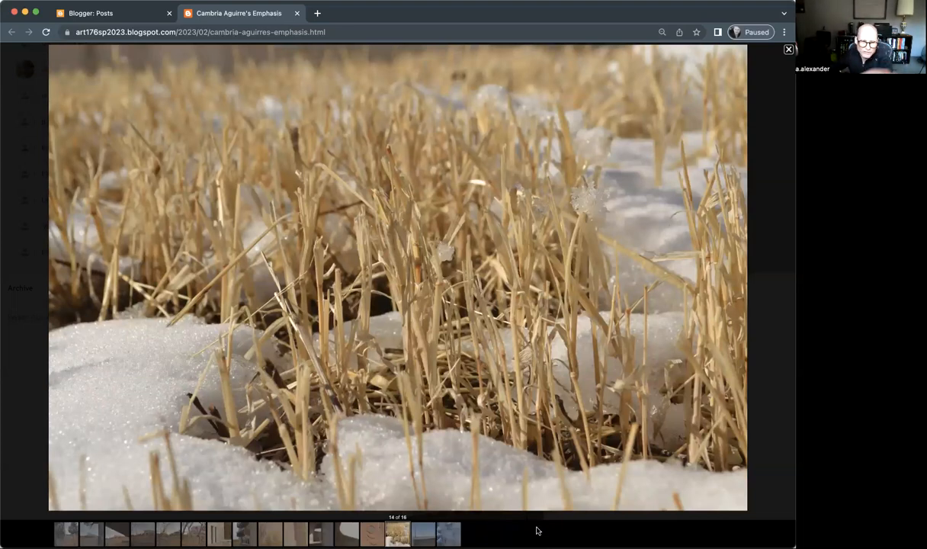
mouse_move(647, 328)
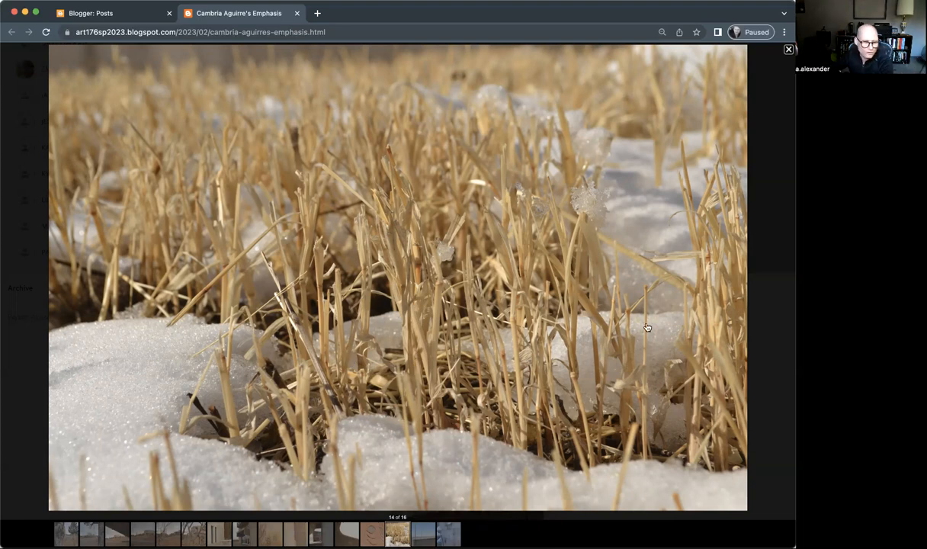
mouse_move(235, 360)
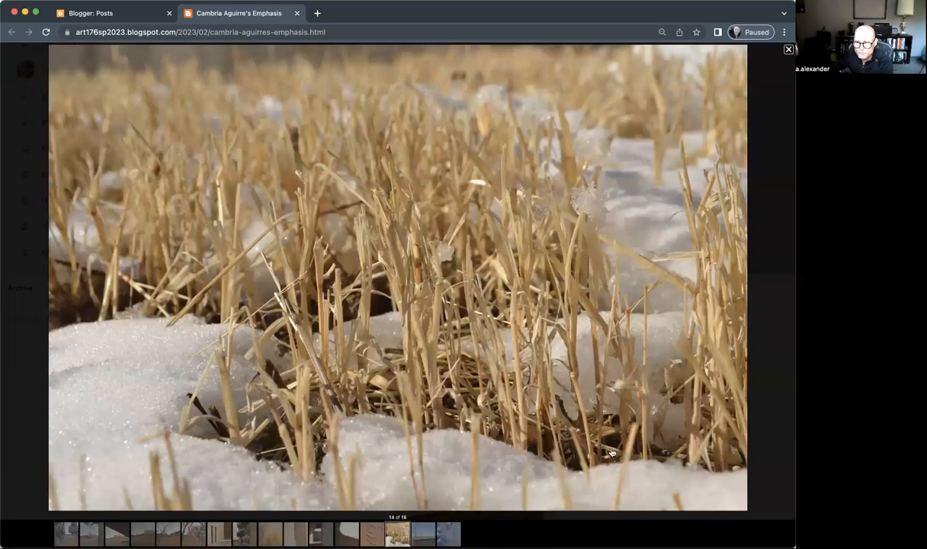
mouse_move(610, 448)
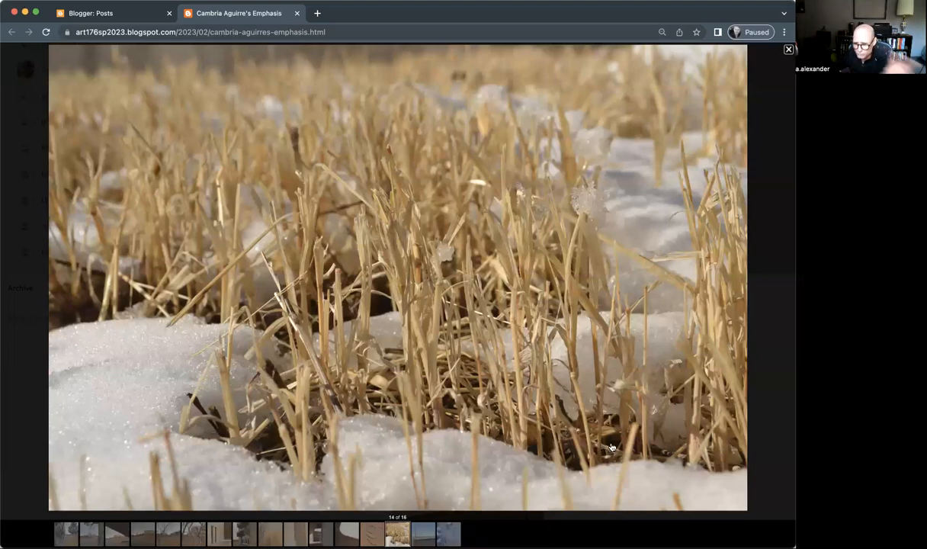
mouse_move(372, 430)
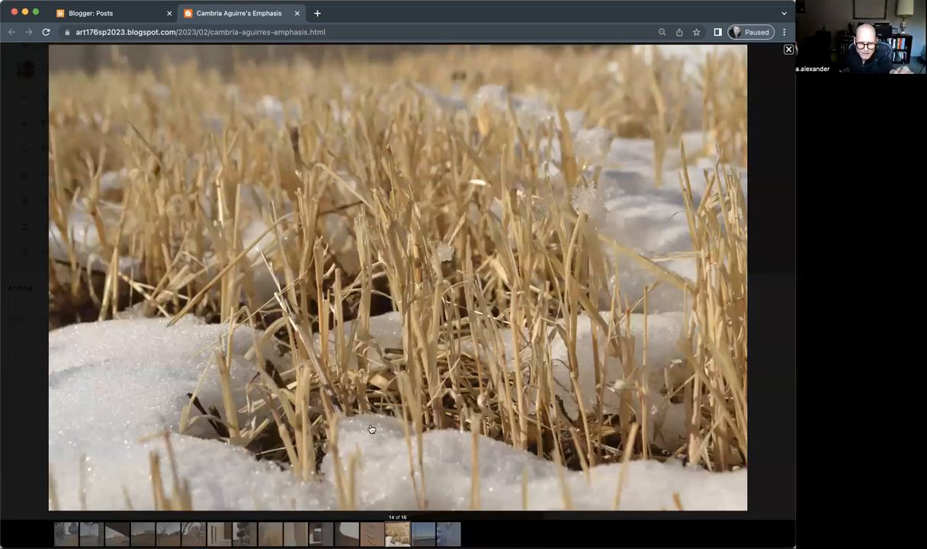
mouse_move(644, 223)
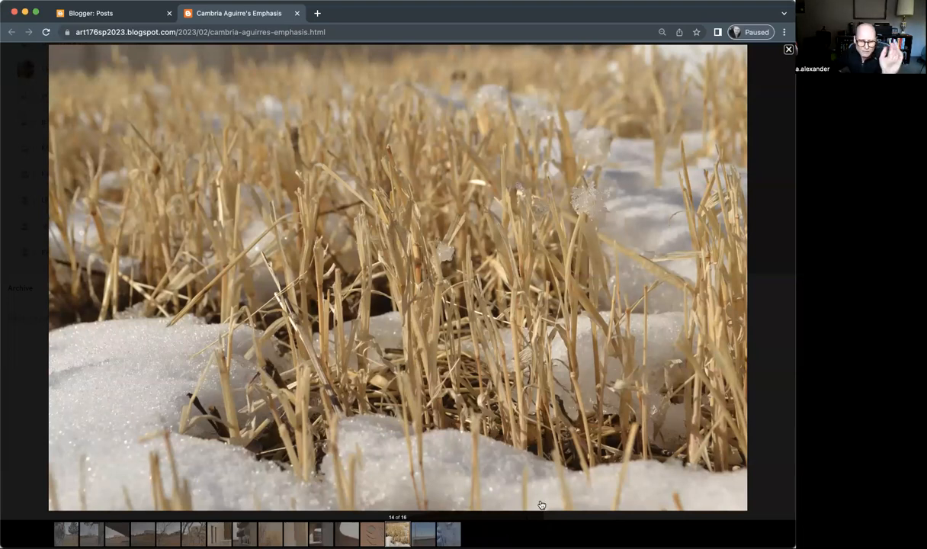
Step: Advance two photos, past the skyline with tall poles, to the metal handrail on stained concrete
click(424, 534)
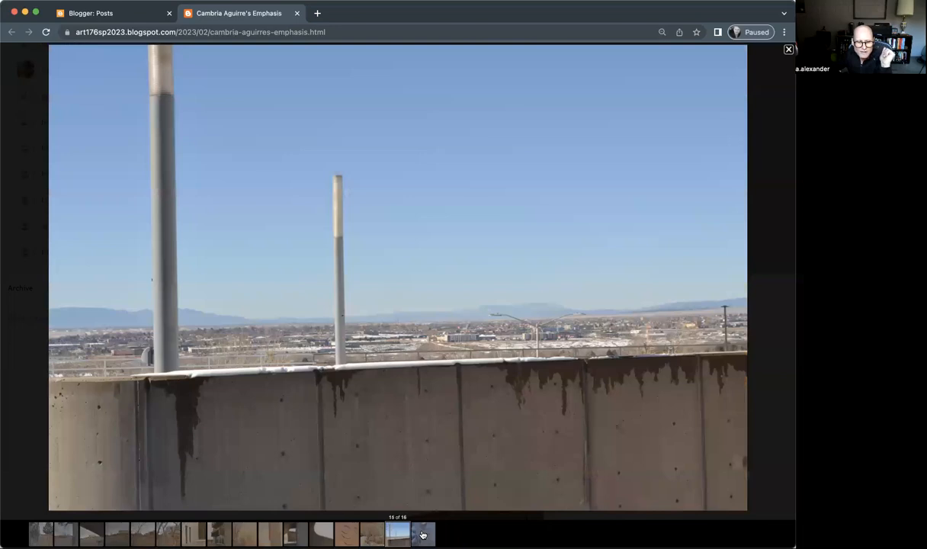
click(424, 534)
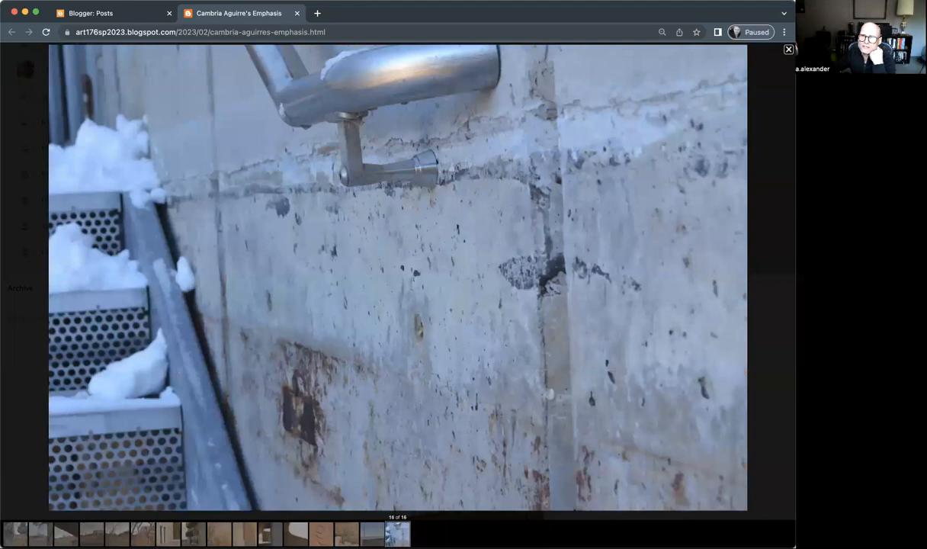
Step: Close the viewer and scroll the post to the AS I SEE IT photos
click(788, 49)
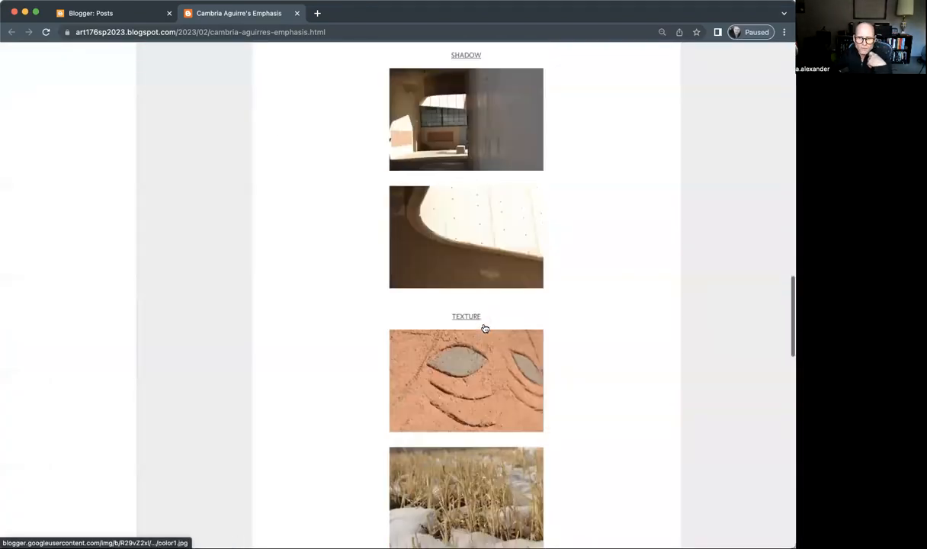
scroll(down, 3)
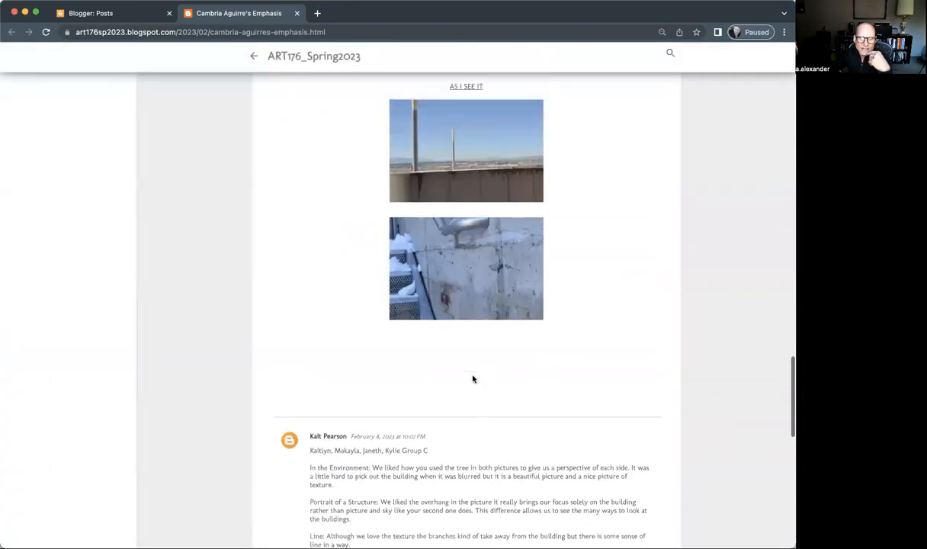
scroll(up, 3)
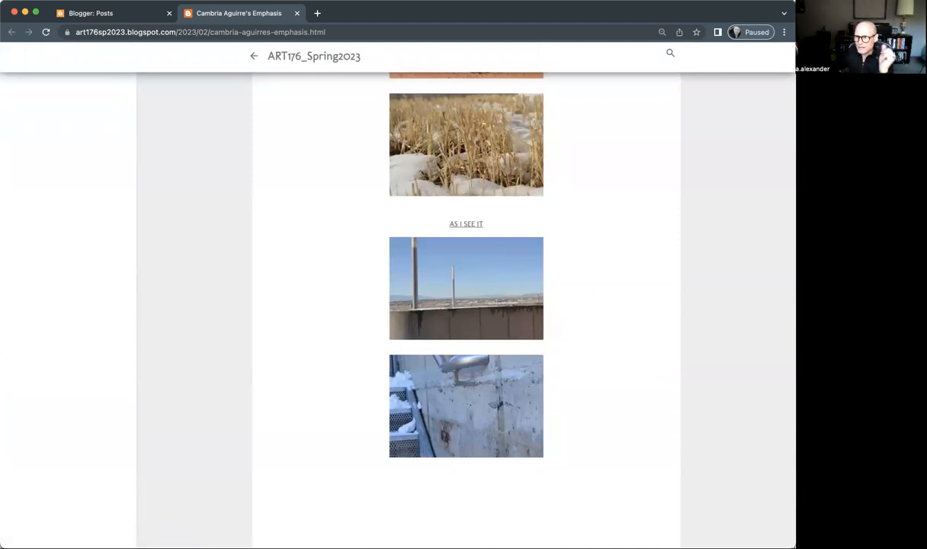
mouse_move(661, 234)
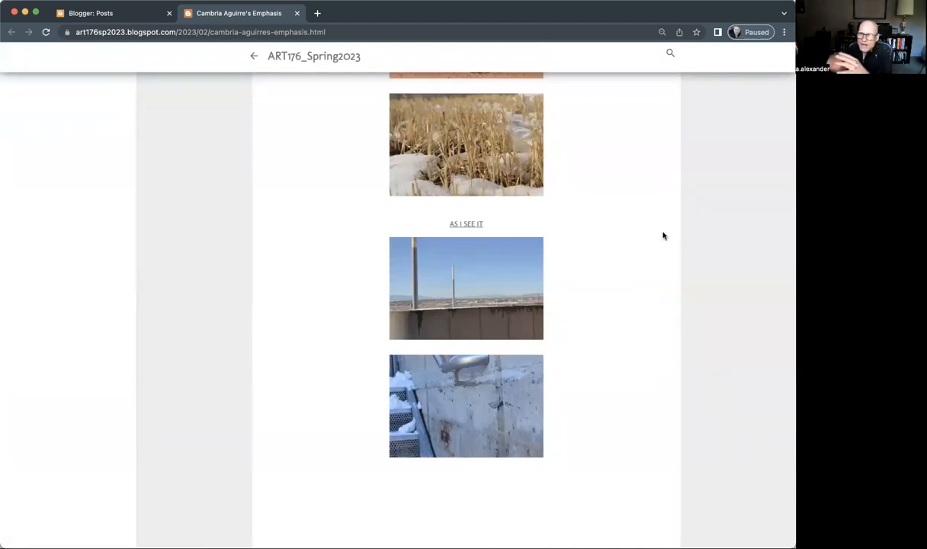